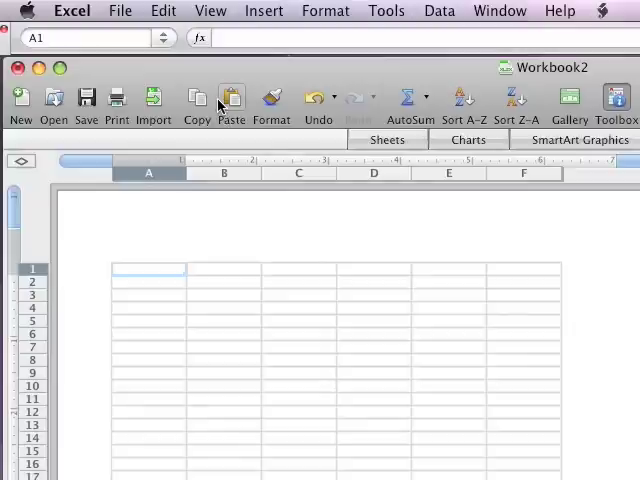
{"action": "mouse_move", "coordinate": [232, 100]}
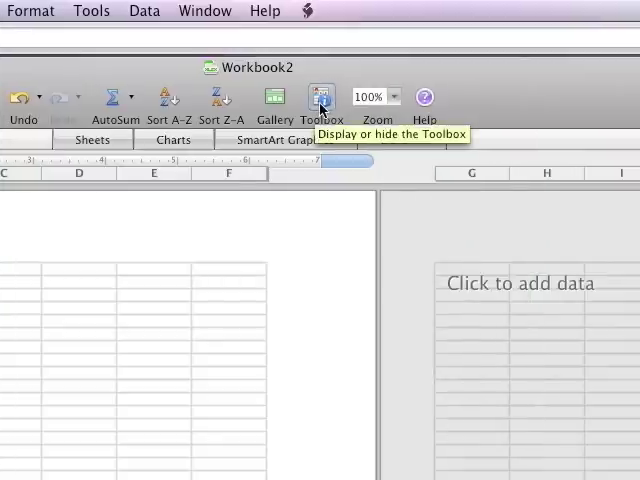
Browse the Formatting Palette, shapes and function builder before starting.
{"action": "left_click", "coordinate": [320, 96]}
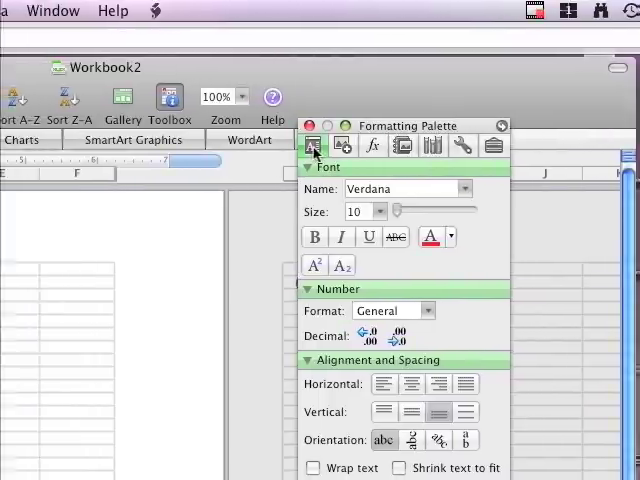
{"action": "left_click", "coordinate": [344, 144]}
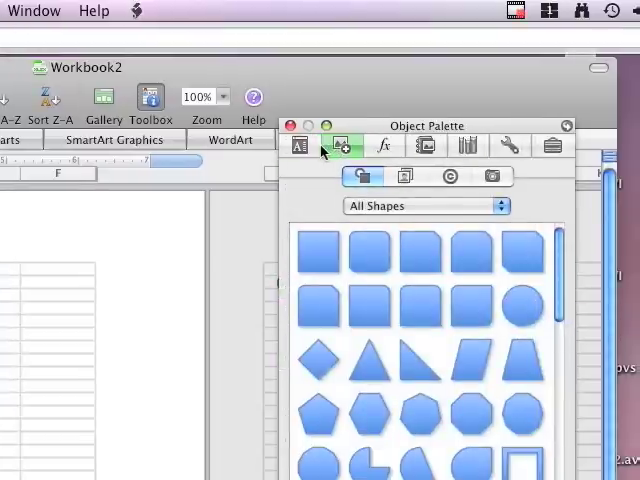
{"action": "left_click", "coordinate": [384, 146]}
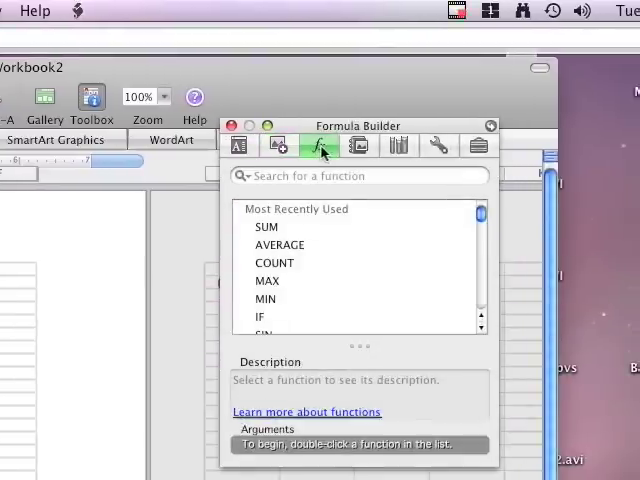
{"action": "mouse_move", "coordinate": [318, 144]}
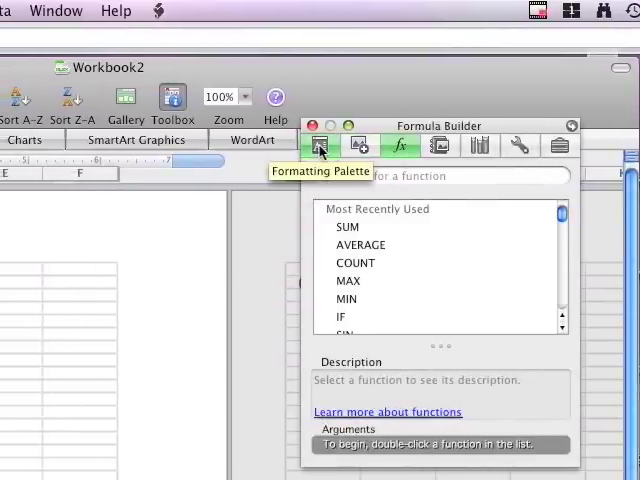
{"action": "left_click", "coordinate": [320, 146]}
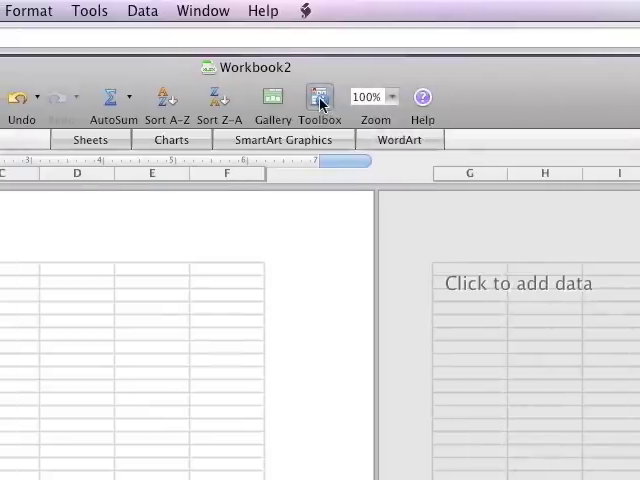
{"action": "left_click", "coordinate": [320, 96]}
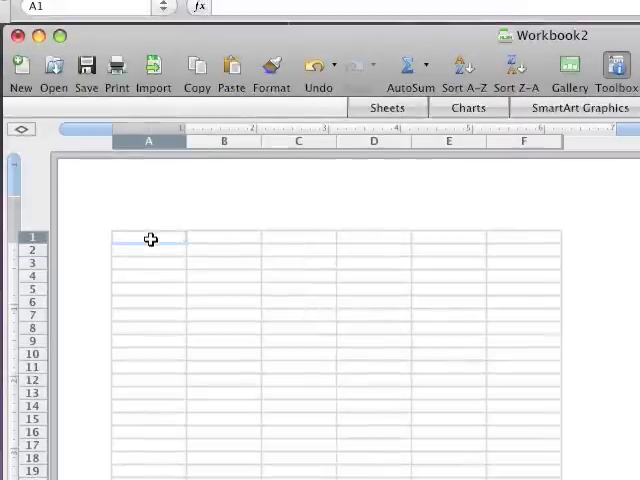
{"action": "type", "text": "Kevin"}
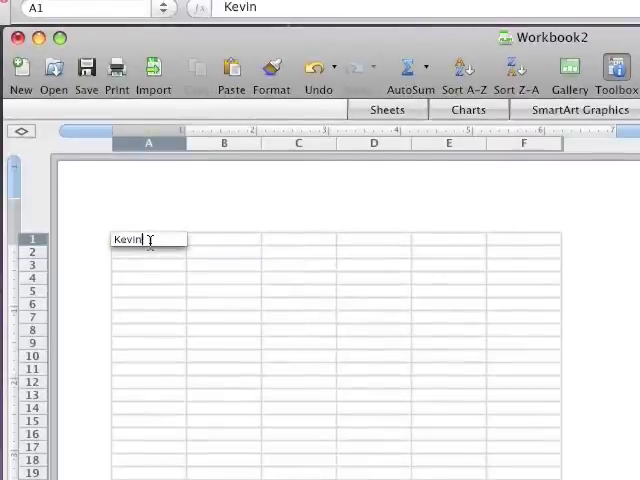
{"action": "type", "text": "Wyzkiewicz"}
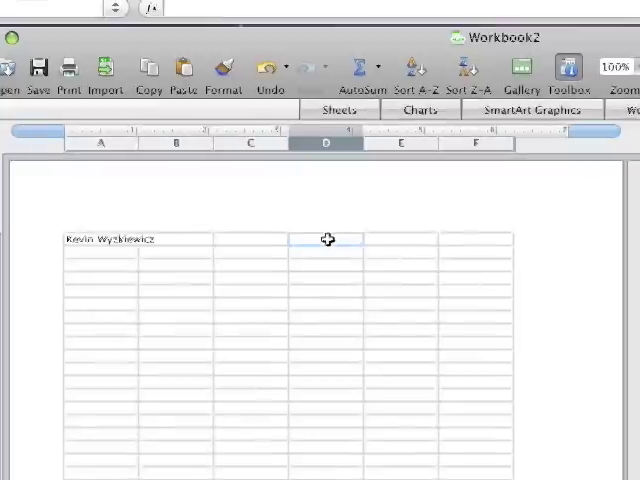
{"action": "type", "text": "10/"}
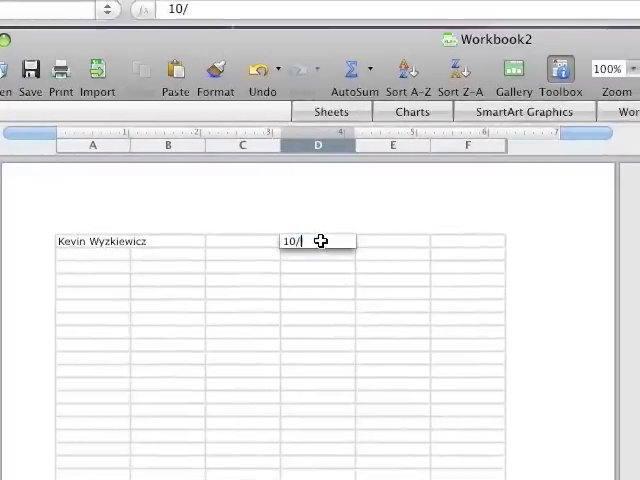
{"action": "type", "text": "21/08"}
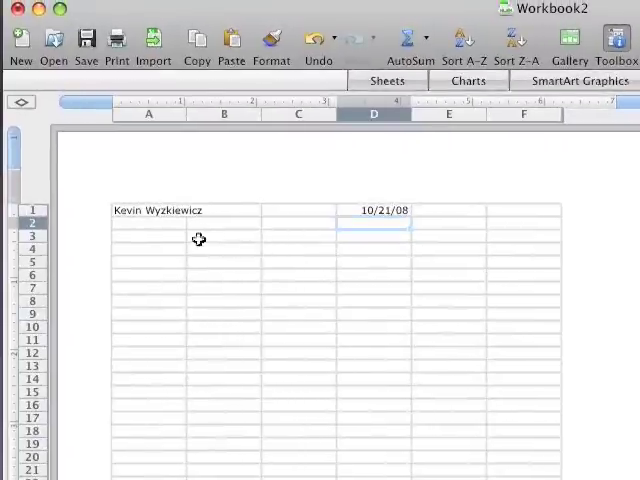
Merge cells A3:D3 into one wide title cell via the Formatting Palette.
{"action": "left_click", "coordinate": [156, 240]}
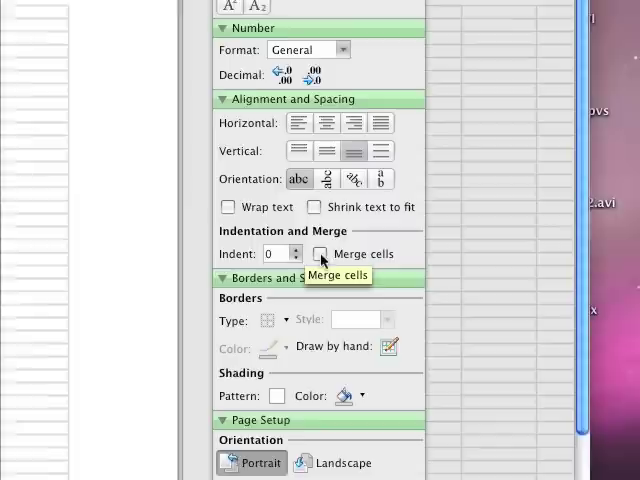
{"action": "left_click", "coordinate": [320, 254]}
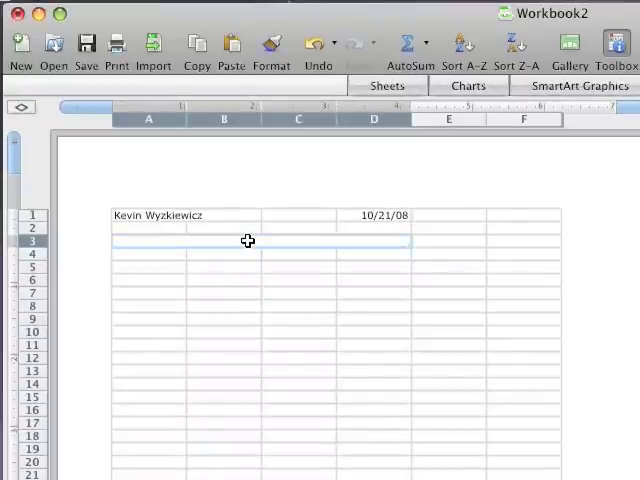
Enter Muggwump Fish Market in the merged cell and give it a larger font size.
{"action": "type", "text": "Mugg"}
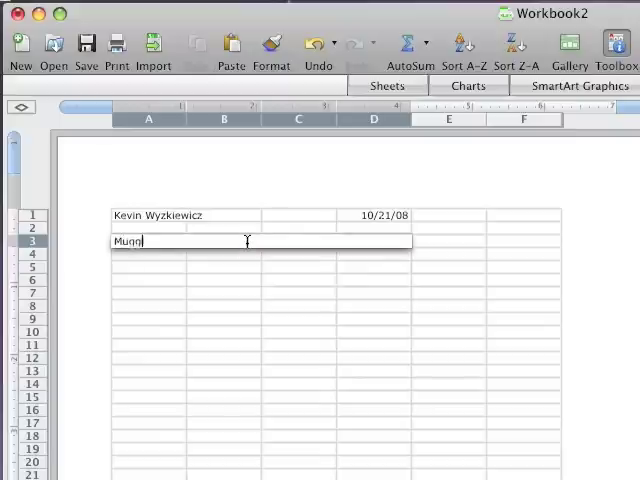
{"action": "type", "text": "wump Fish Mark"}
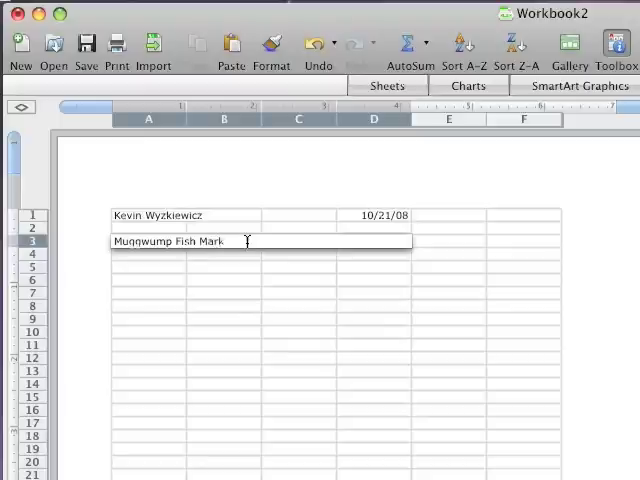
{"action": "type", "text": "et"}
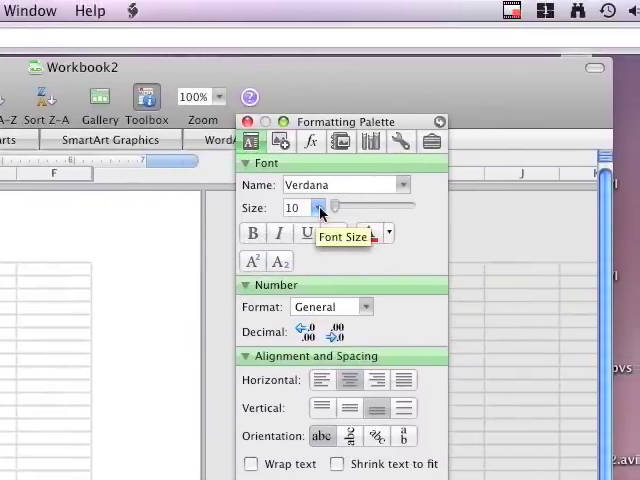
{"action": "left_click", "coordinate": [318, 208]}
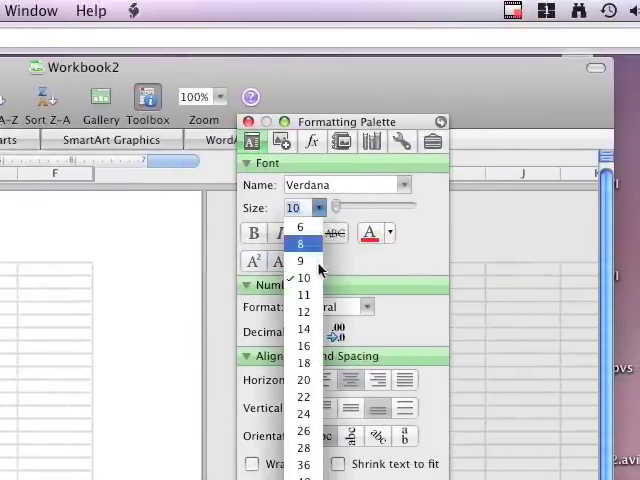
{"action": "left_click", "coordinate": [304, 364]}
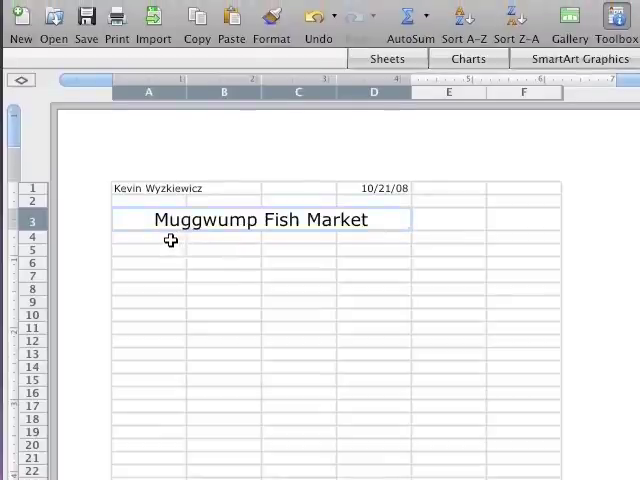
{"action": "left_click", "coordinate": [166, 240]}
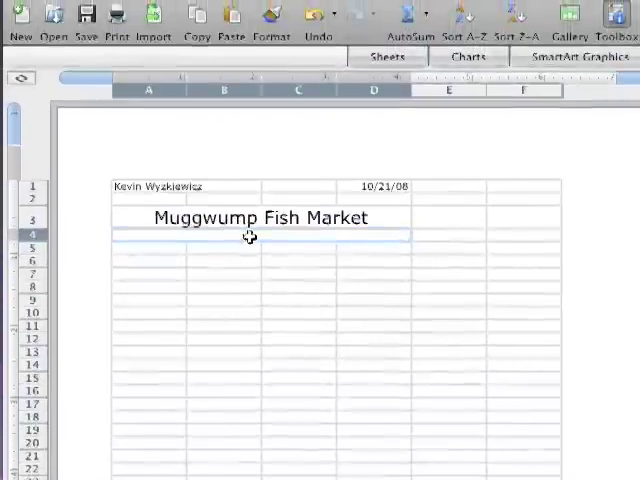
Enter the subtitle Lab s-1 in the merged row 4 cell.
{"action": "type", "text": "s"}
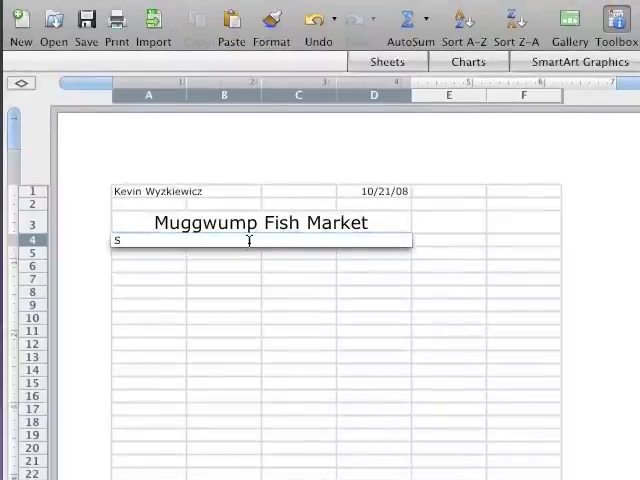
{"action": "type", "text": "Lab"}
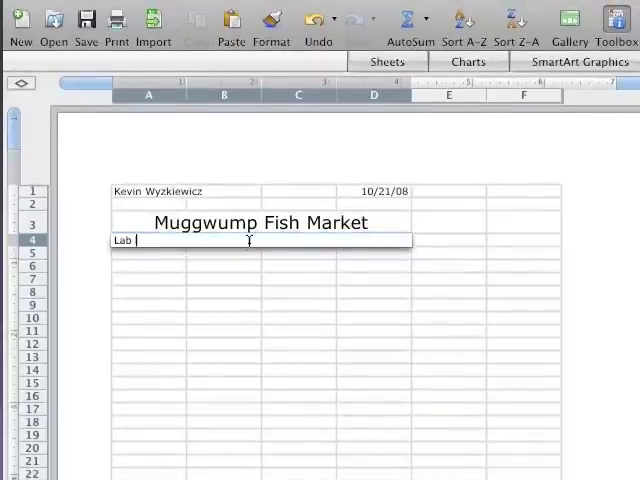
{"action": "type", "text": "s-1"}
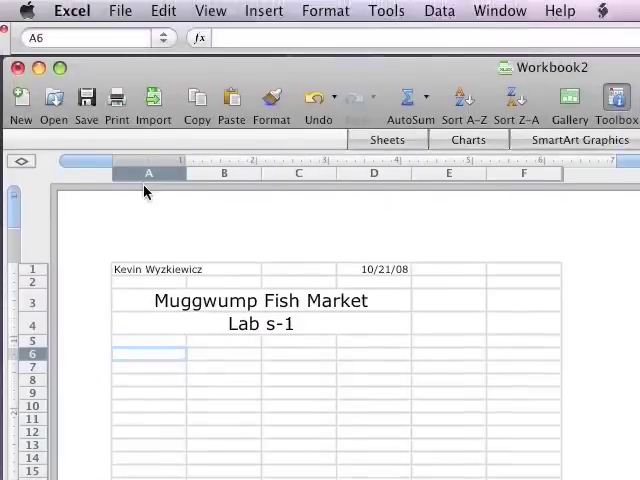
Enter row 6 headings Fish, Quantity, Price Each and Extended Price in bold.
{"action": "scroll", "scroll_direction": "down", "scroll_amount": 3}
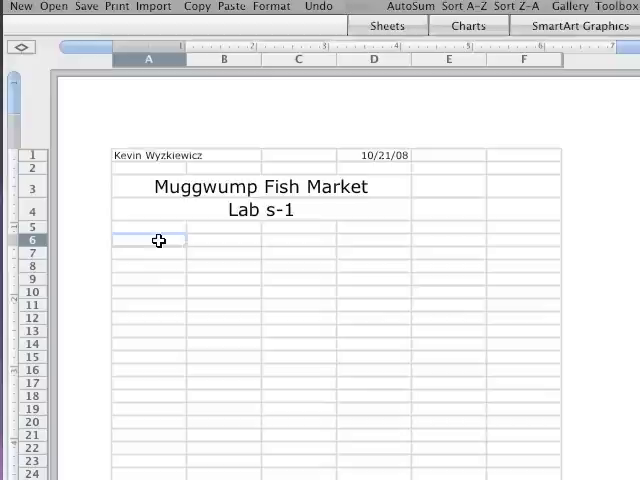
{"action": "type", "text": "Fish"}
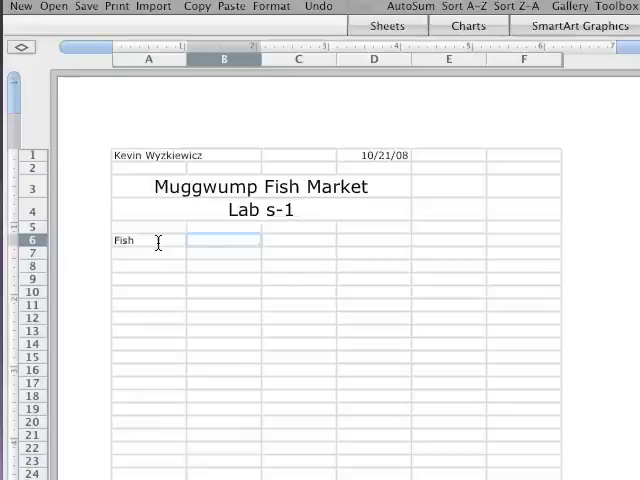
{"action": "type", "text": "Qu"}
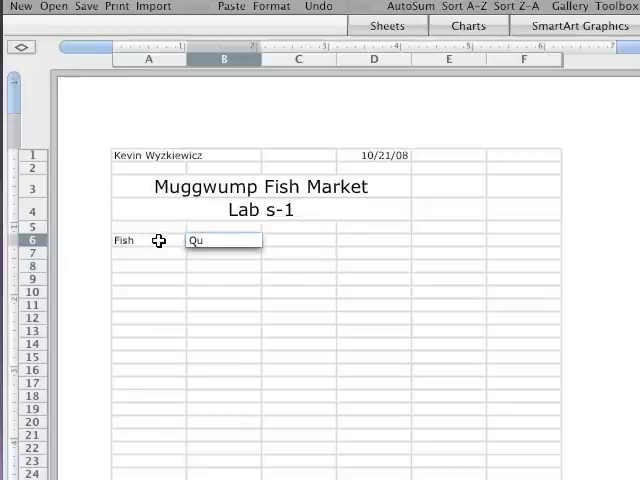
{"action": "type", "text": "ant"}
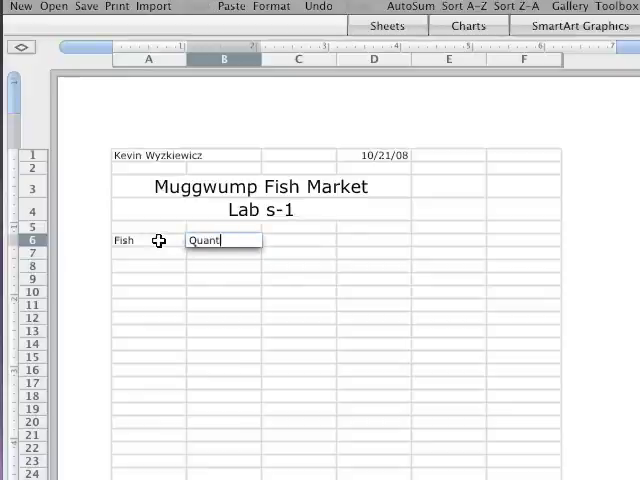
{"action": "type", "text": "ity"}
{"action": "left_click", "coordinate": [298, 240]}
{"action": "type", "text": "Price Each"}
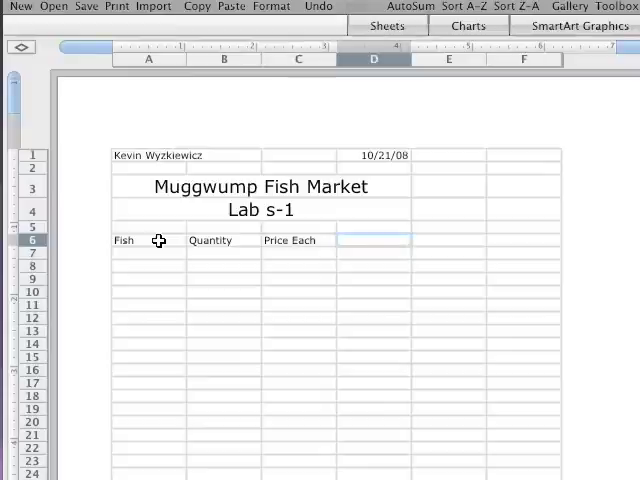
{"action": "type", "text": "Extended Price"}
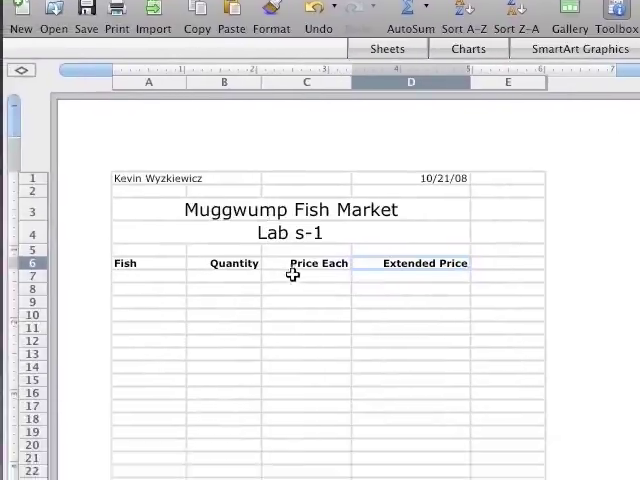
{"action": "scroll", "scroll_direction": "down", "scroll_amount": 3}
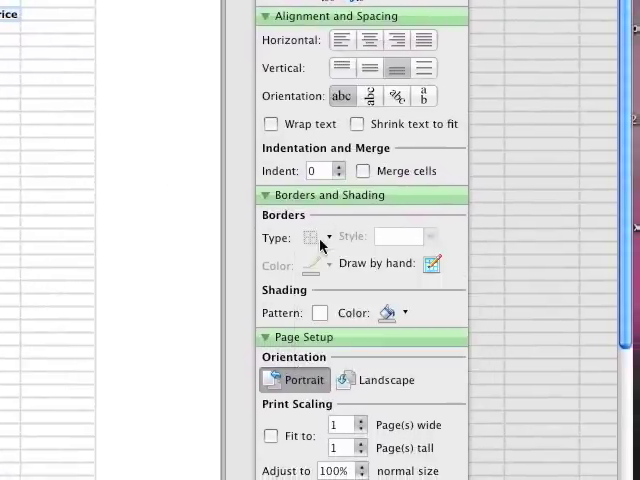
Apply a Bottom Double Border beneath the row 6 headings.
{"action": "left_click", "coordinate": [312, 236]}
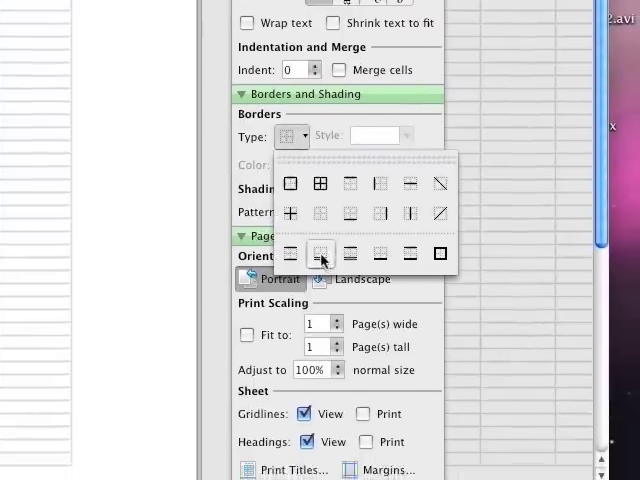
{"action": "mouse_move", "coordinate": [316, 240]}
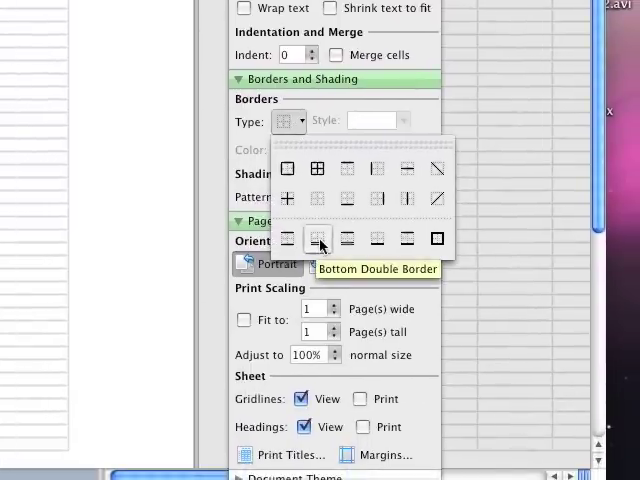
{"action": "left_click", "coordinate": [316, 238]}
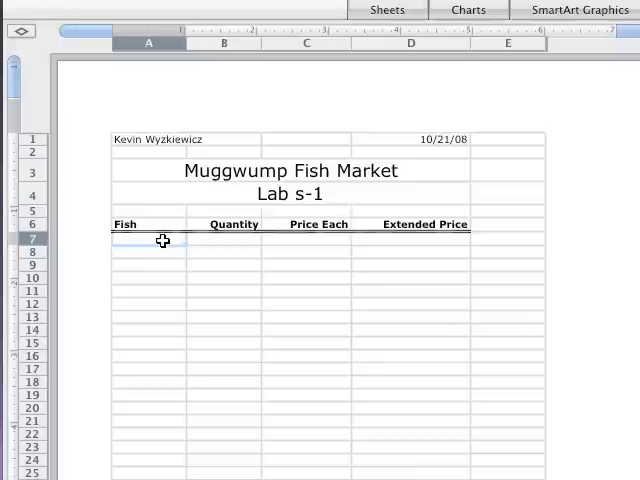
Enter Carp, Guppy and Angel Fish with quantities 1, 5 and 8.
{"action": "type", "text": "Carp"}
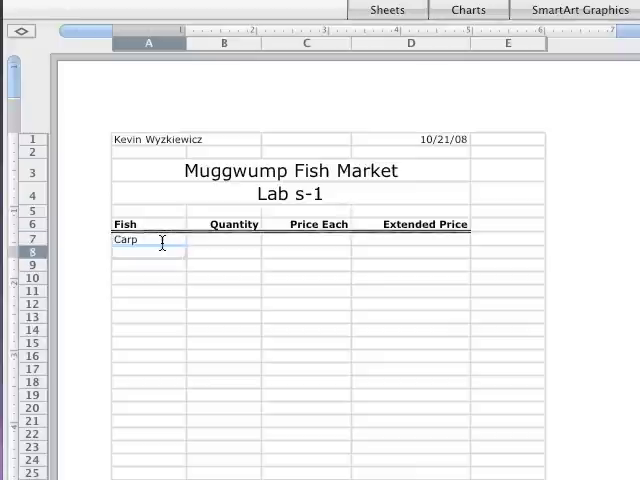
{"action": "type", "text": "Guppy"}
{"action": "left_click", "coordinate": [148, 264]}
{"action": "type", "text": "A"}
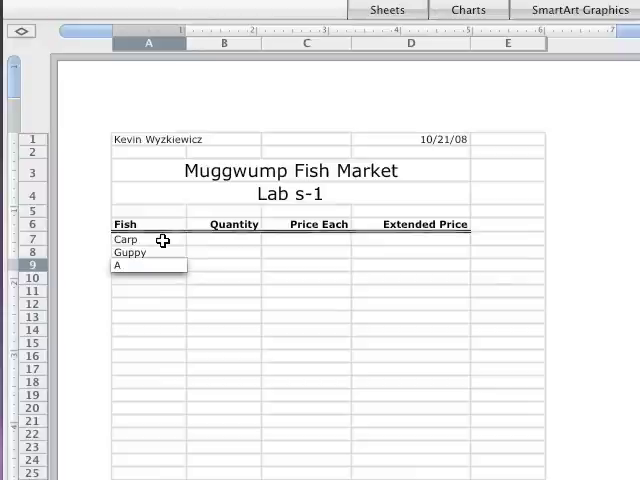
{"action": "type", "text": "ngel Fish"}
{"action": "left_click", "coordinate": [224, 238]}
{"action": "type", "text": "1"}
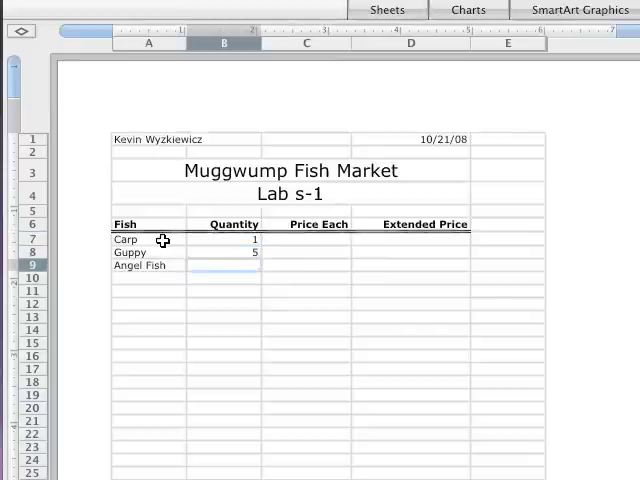
{"action": "type", "text": "8"}
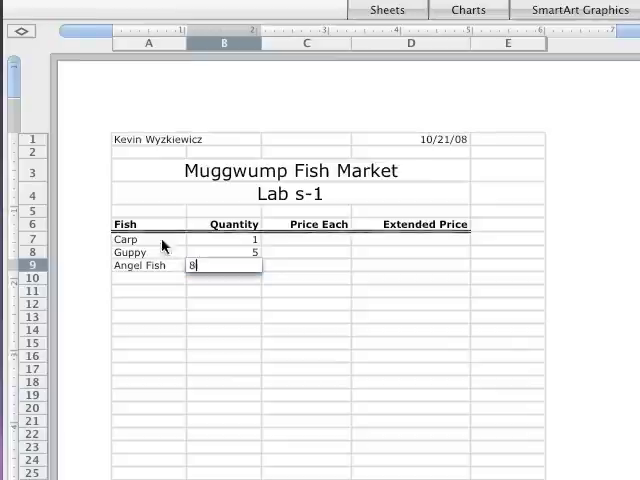
Enter the prices 2.25, 0.5 and 4.16 in C7:C9.
{"action": "left_click", "coordinate": [306, 240]}
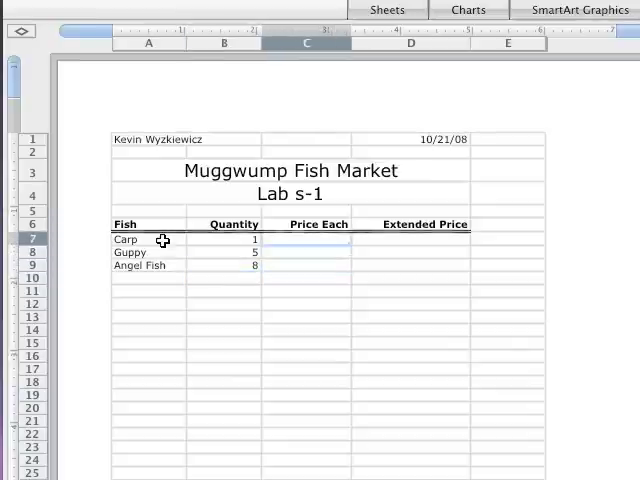
{"action": "type", "text": "2"}
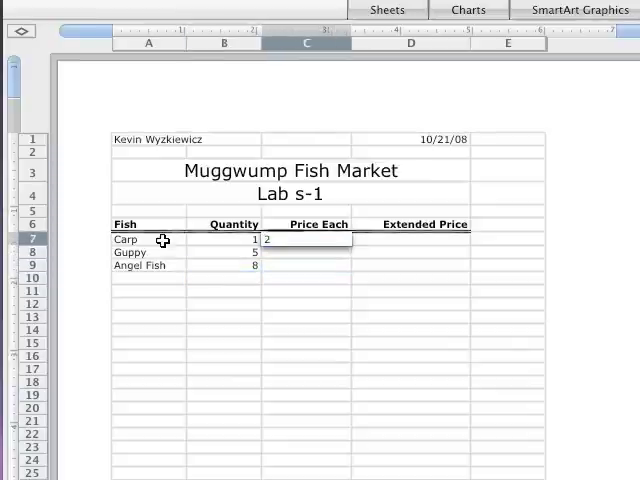
{"action": "type", "text": "2.25"}
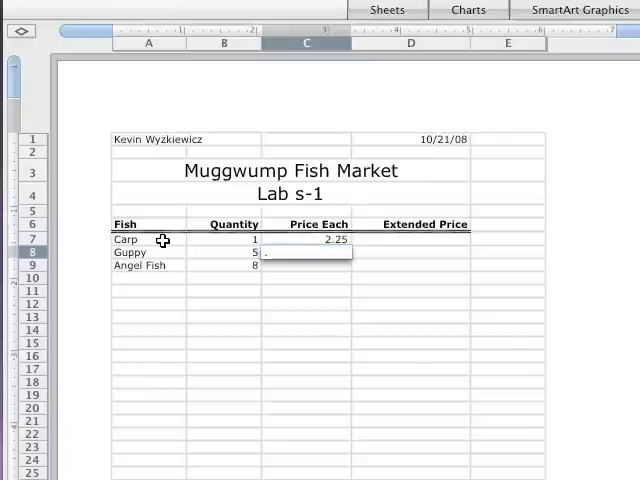
{"action": "type", "text": "0.5"}
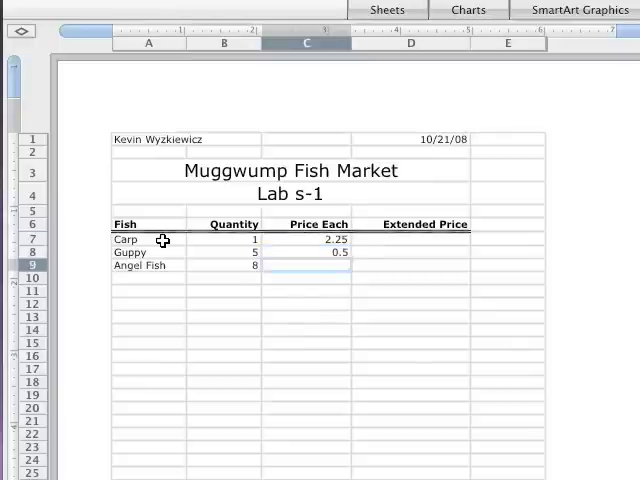
{"action": "type", "text": "4"}
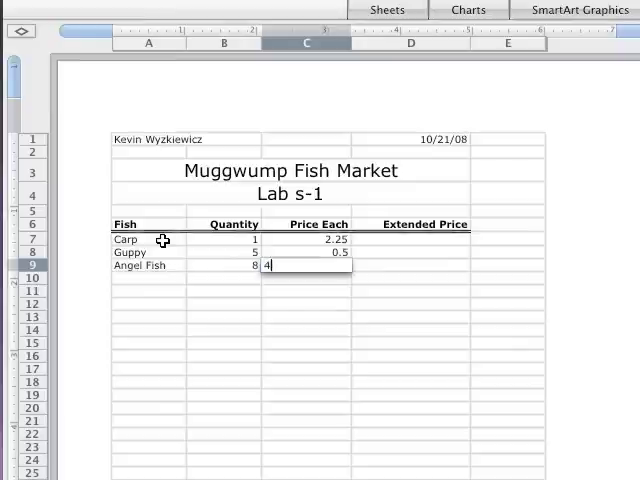
{"action": "type", "text": ".16"}
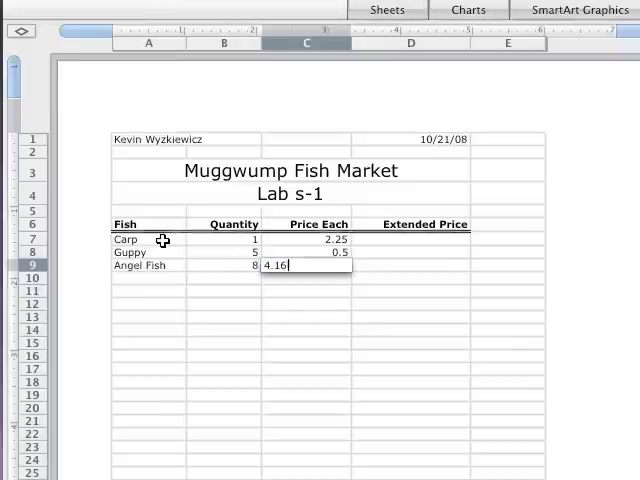
{"action": "key", "text": "Return"}
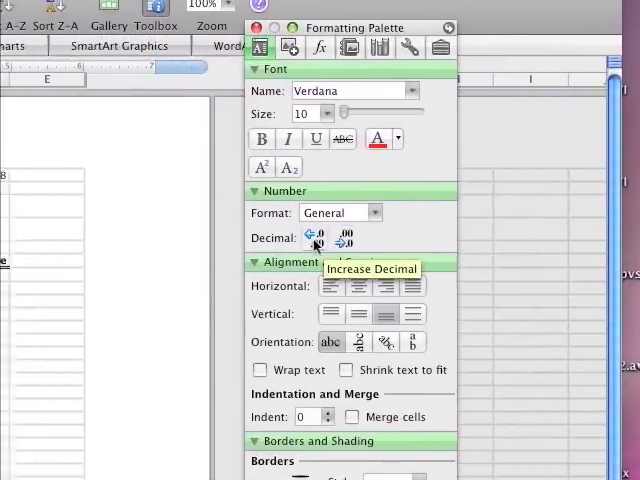
Format C7:C9 to two decimal places with Increase Decimal.
{"action": "left_click", "coordinate": [336, 212]}
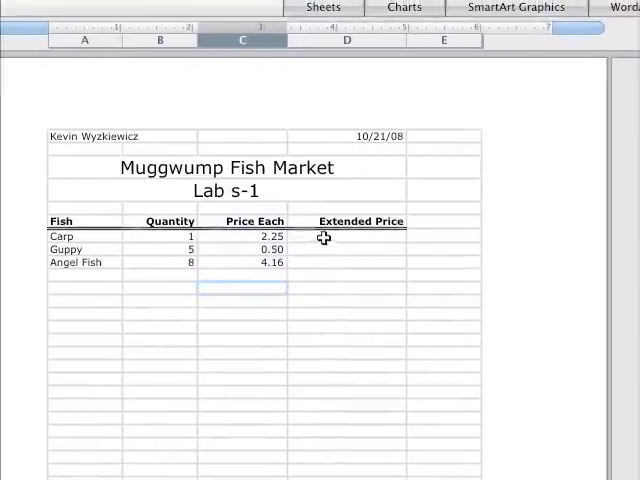
Enter =B7*C7 in D7 and fill it down to D9 for extended prices.
{"action": "left_click", "coordinate": [342, 240]}
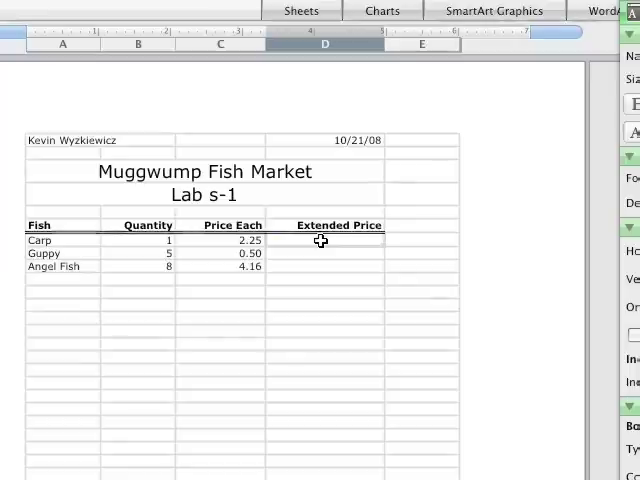
{"action": "type", "text": "="}
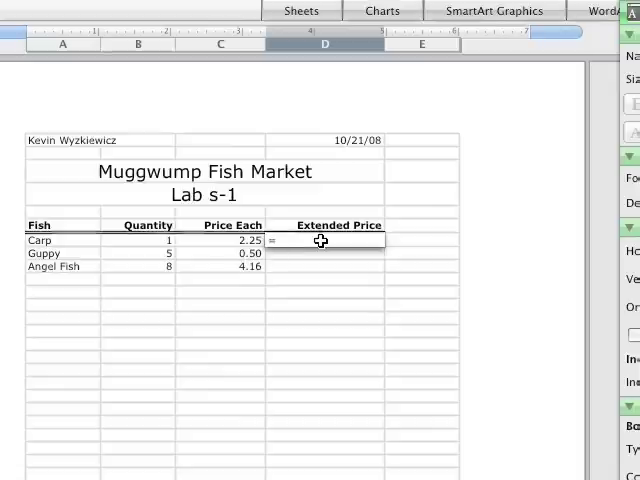
{"action": "type", "text": "="}
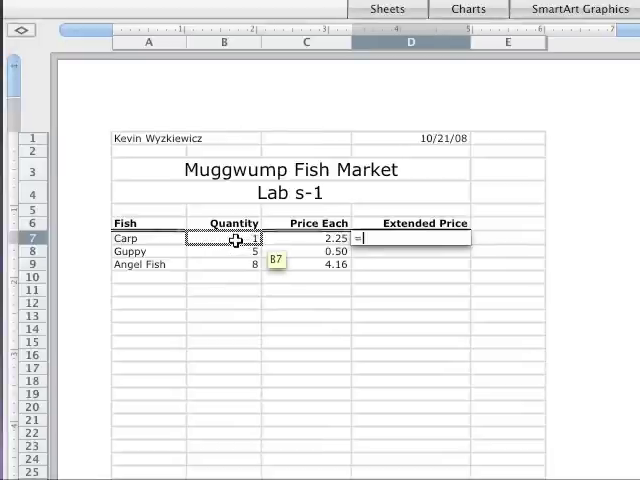
{"action": "left_click", "coordinate": [224, 236]}
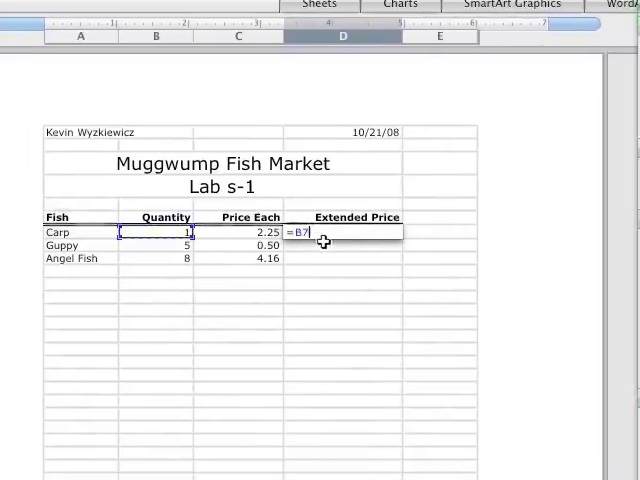
{"action": "type", "text": "*"}
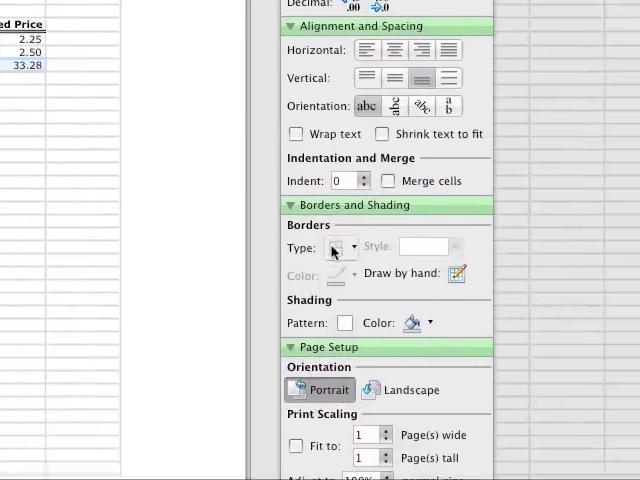
Apply a Bottom Double Border beneath the Angel Fish row 9.
{"action": "left_click", "coordinate": [340, 246]}
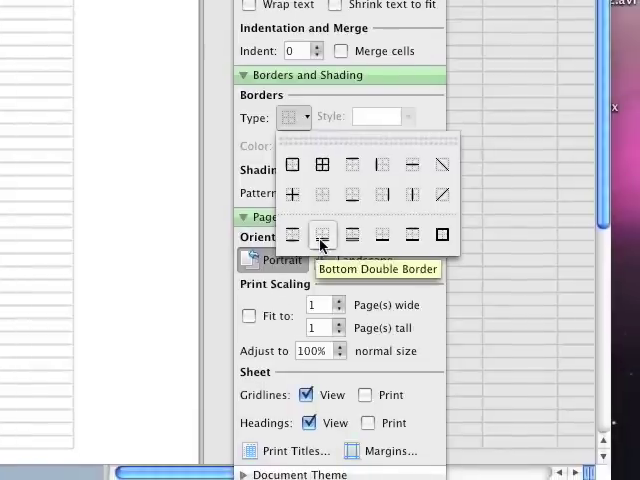
{"action": "left_click", "coordinate": [322, 236]}
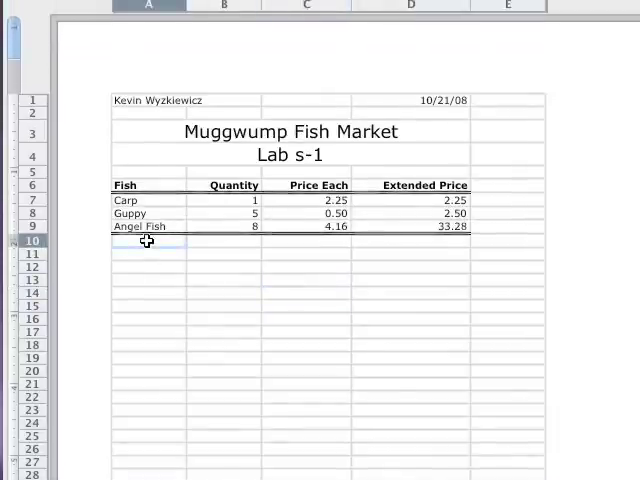
Enter the label 'Total' in A10 beneath the fish list.
{"action": "type", "text": "Total"}
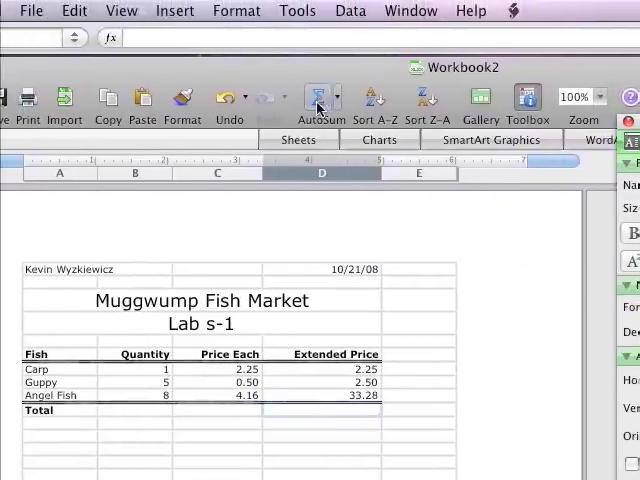
{"action": "mouse_move", "coordinate": [322, 100]}
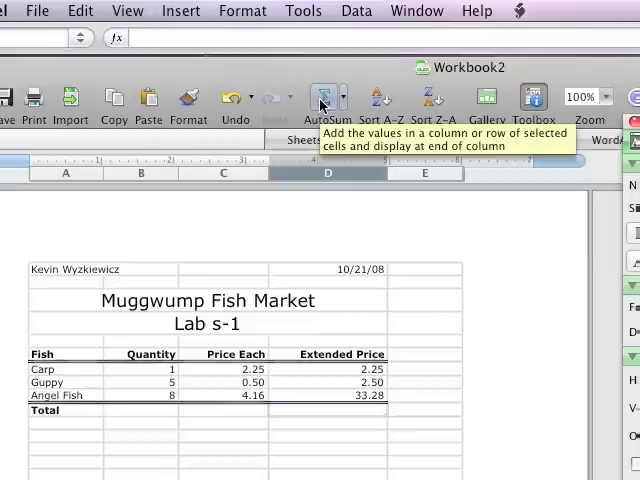
Use AutoSum in D10 to build =SUM(D7:D9) over the Extended Price values.
{"action": "left_click", "coordinate": [330, 96]}
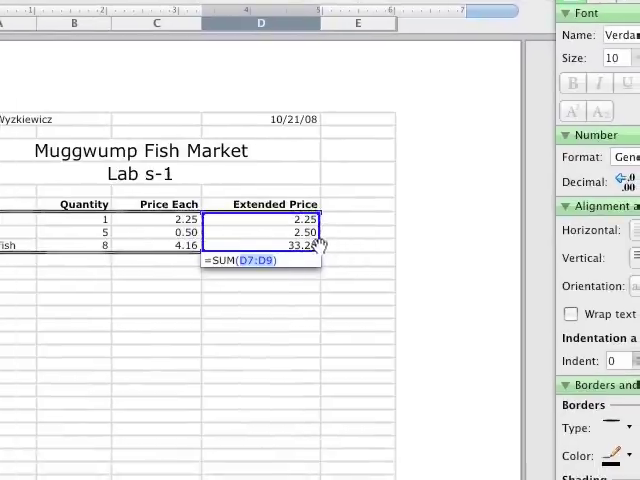
{"action": "scroll", "scroll_direction": "down", "scroll_amount": 3}
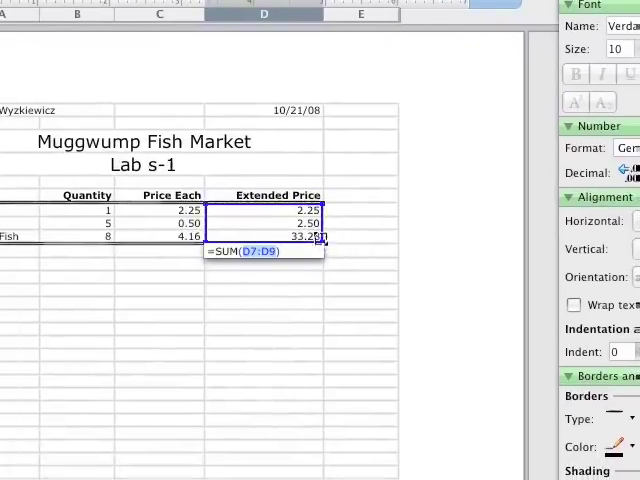